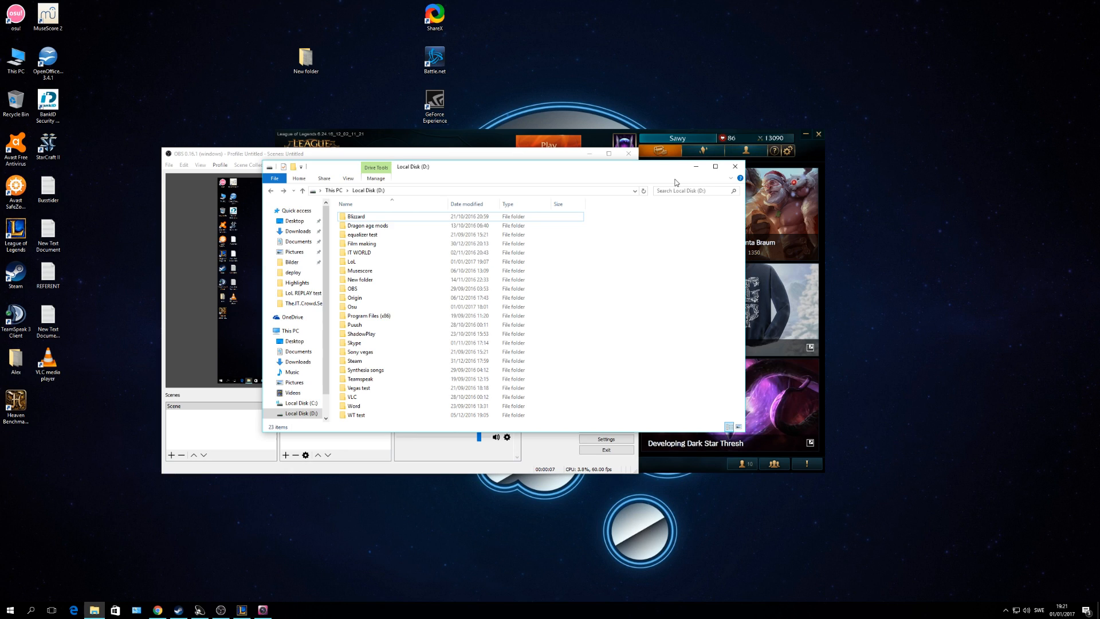
mouse_move(658, 256)
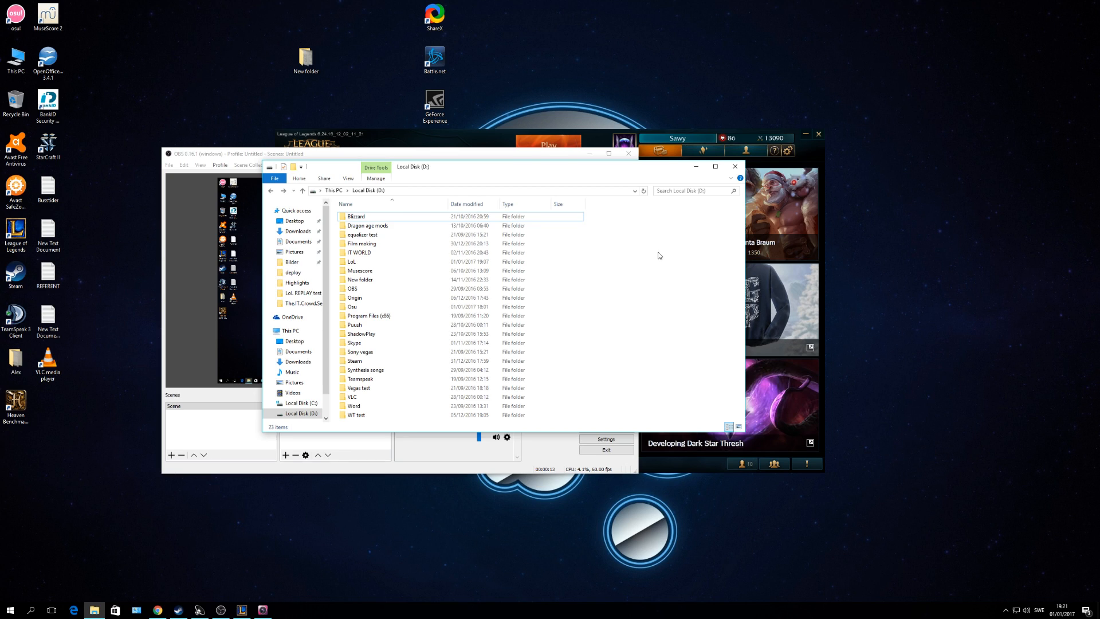
Navigate into LoL > RADS > solutions in File Explorer.
click(359, 280)
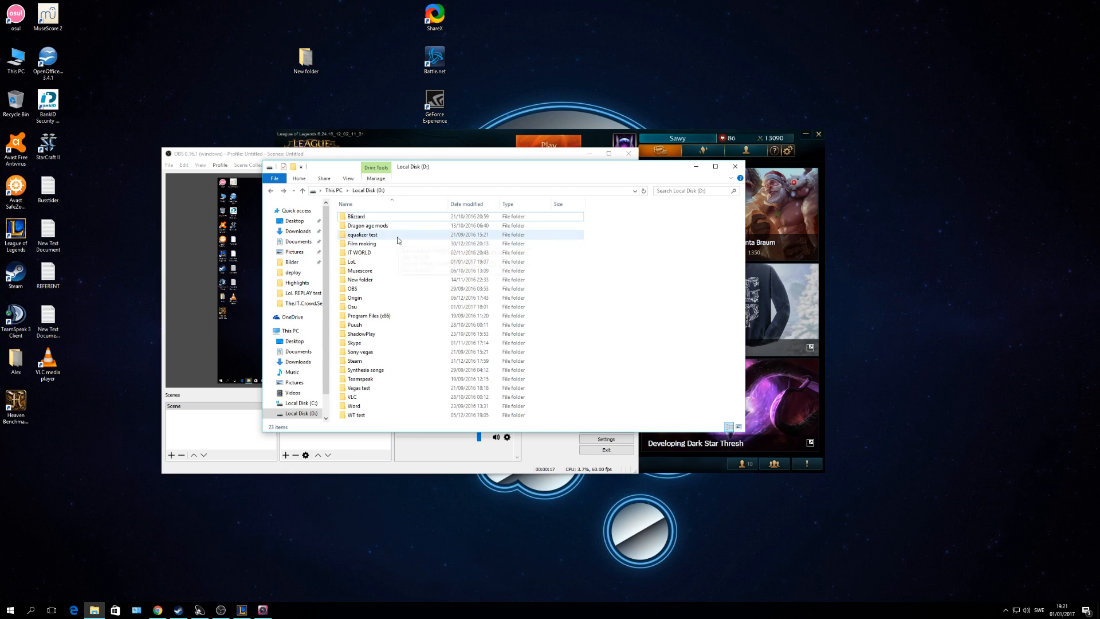
click(352, 262)
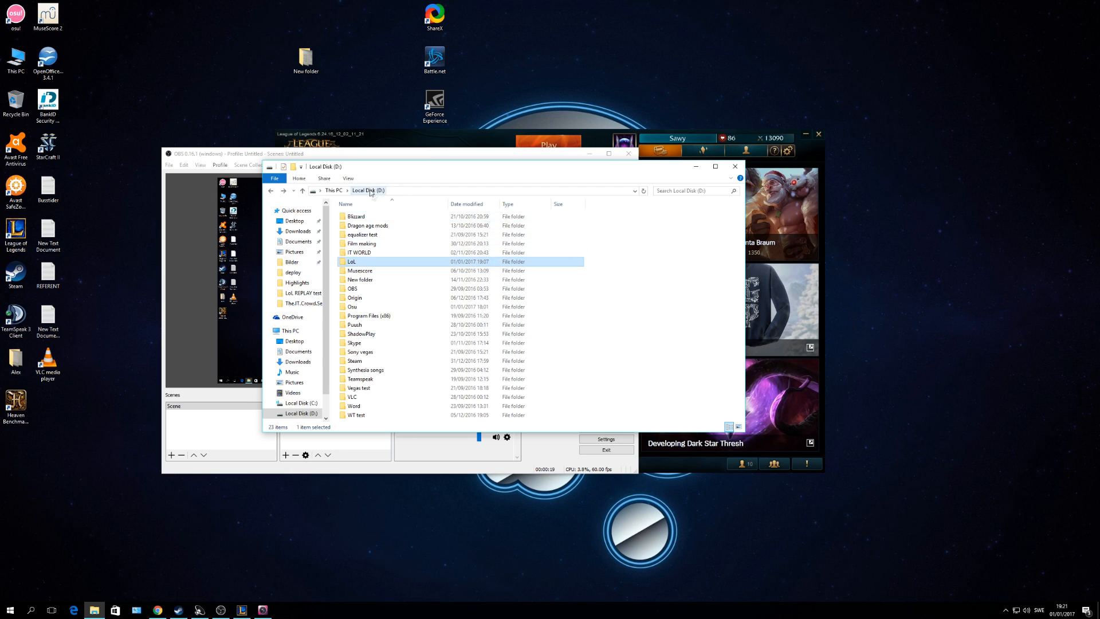
double_click(351, 261)
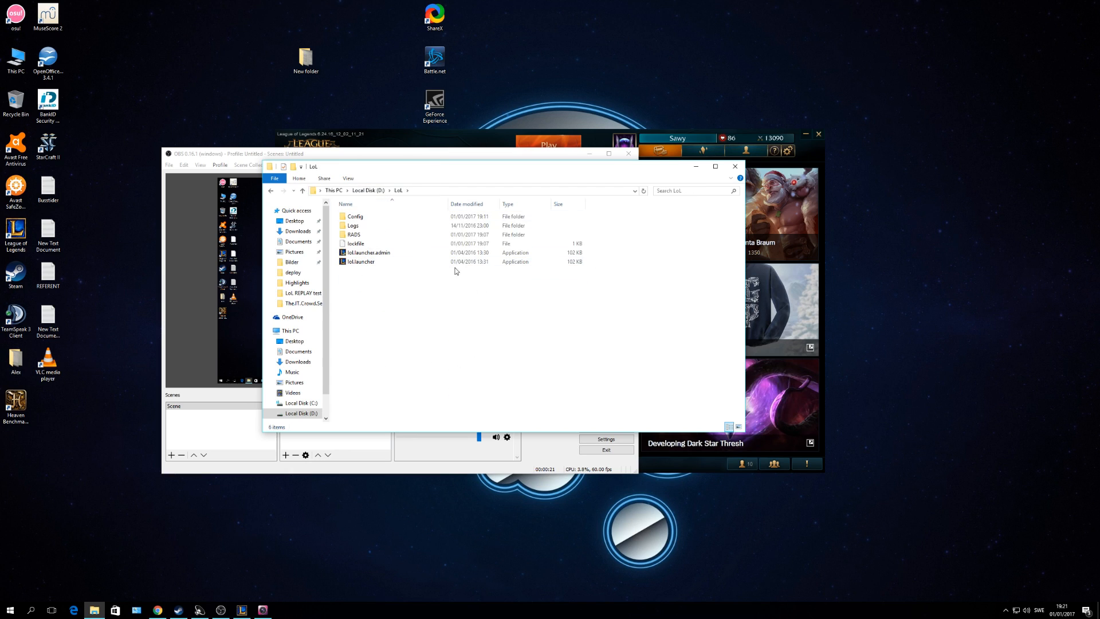
double_click(353, 225)
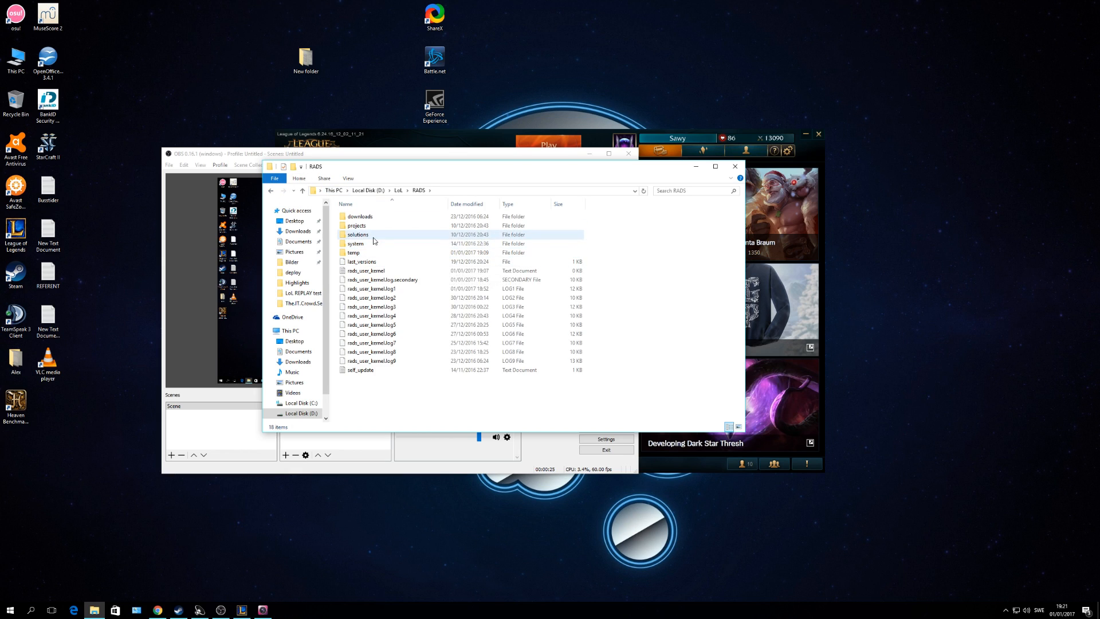
double_click(357, 234)
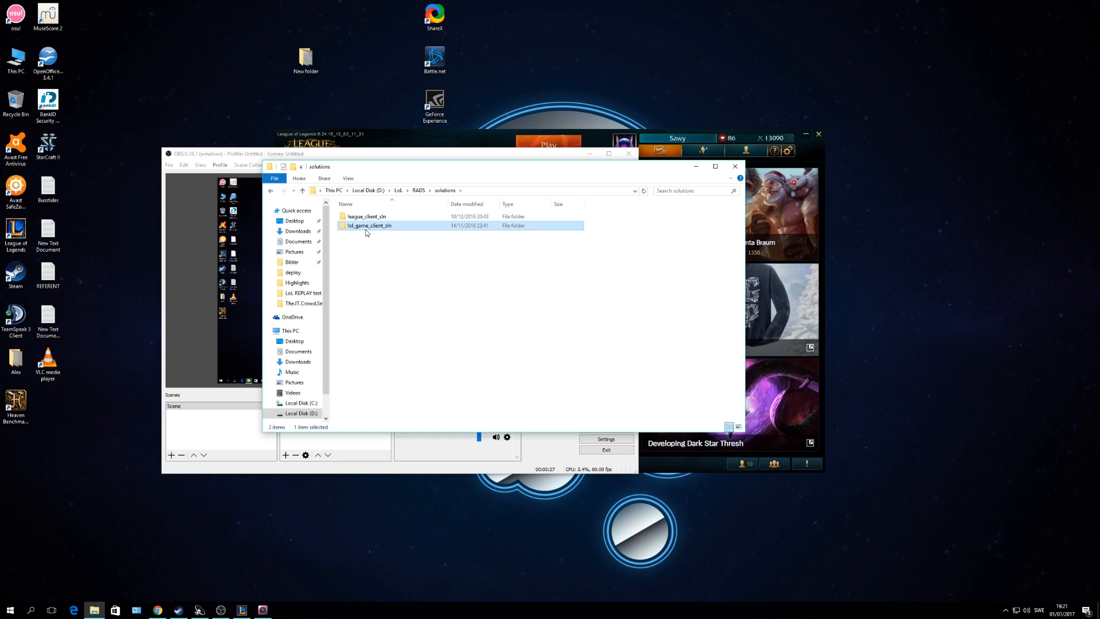
Continue into lol_game_client_sln > releases > 0.0.1.155's deploy folder listing the ROFL replays.
double_click(367, 225)
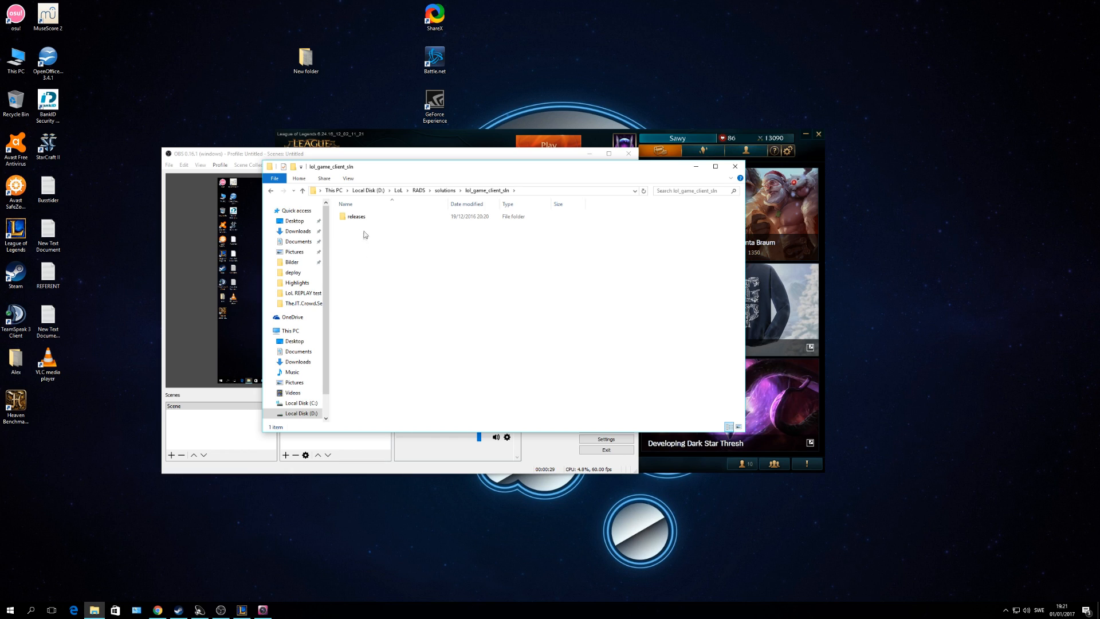
double_click(355, 216)
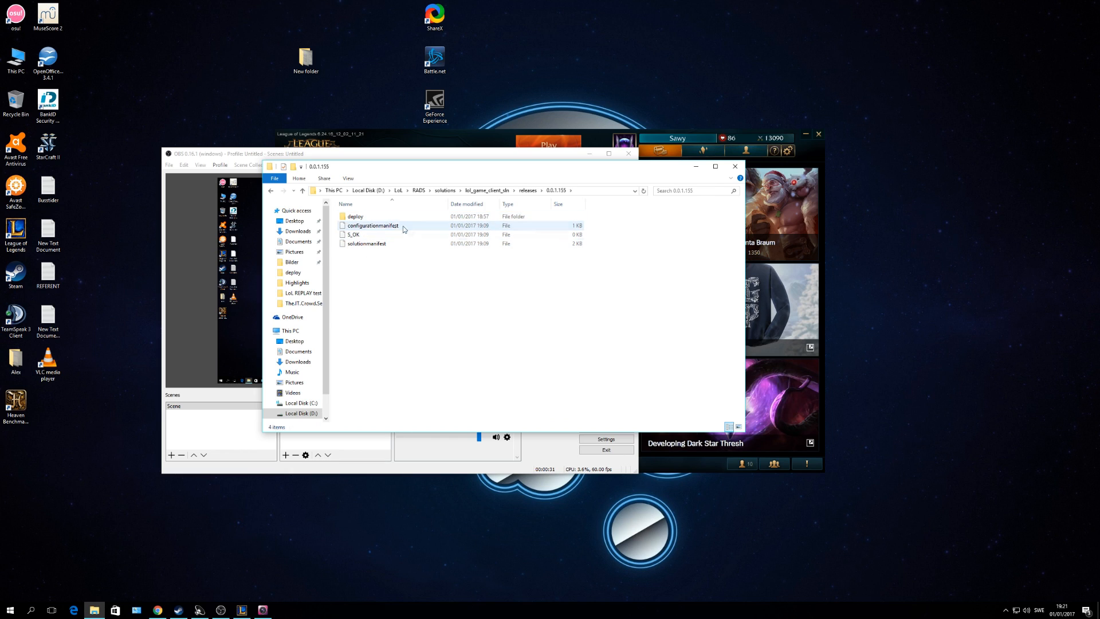
double_click(354, 217)
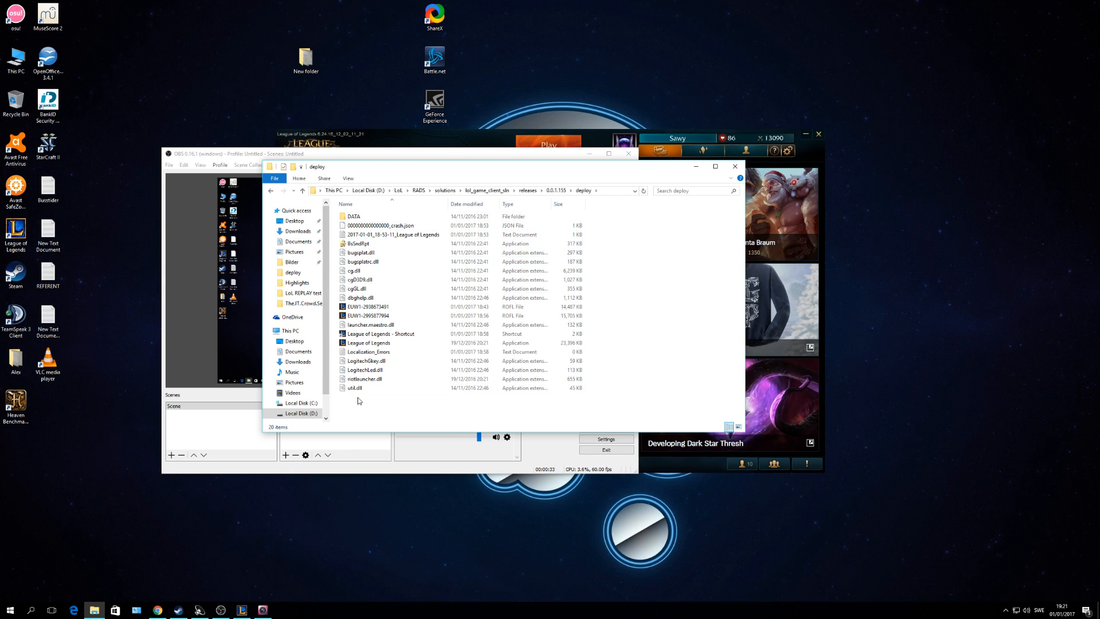
click(368, 307)
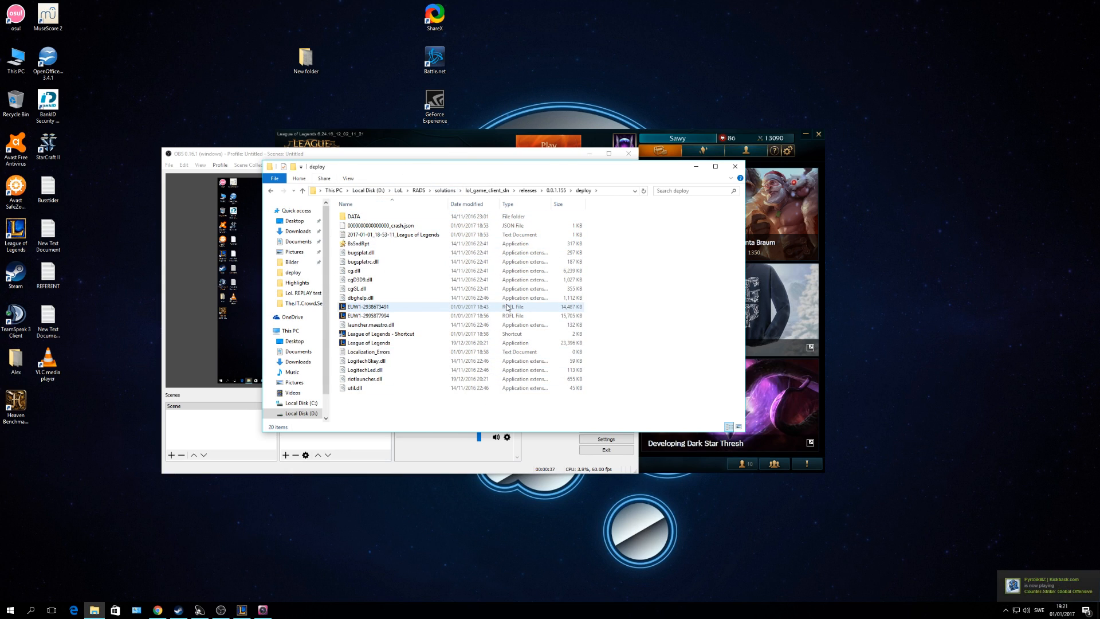
mouse_move(401, 348)
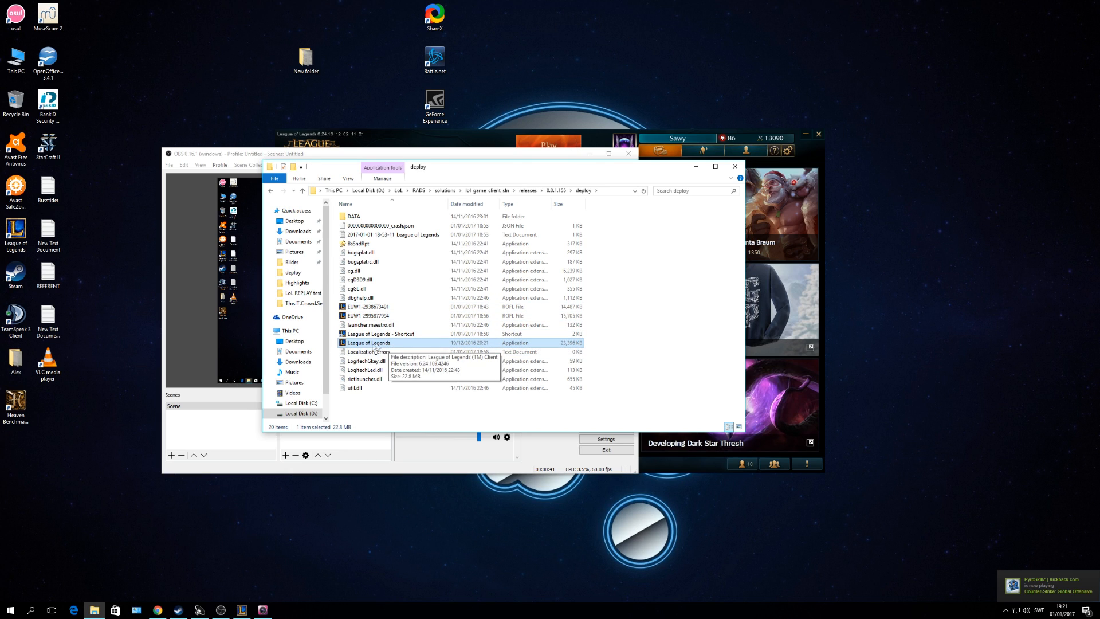
Create a shortcut to League of Legends.exe in the deploy folder.
right_click(368, 342)
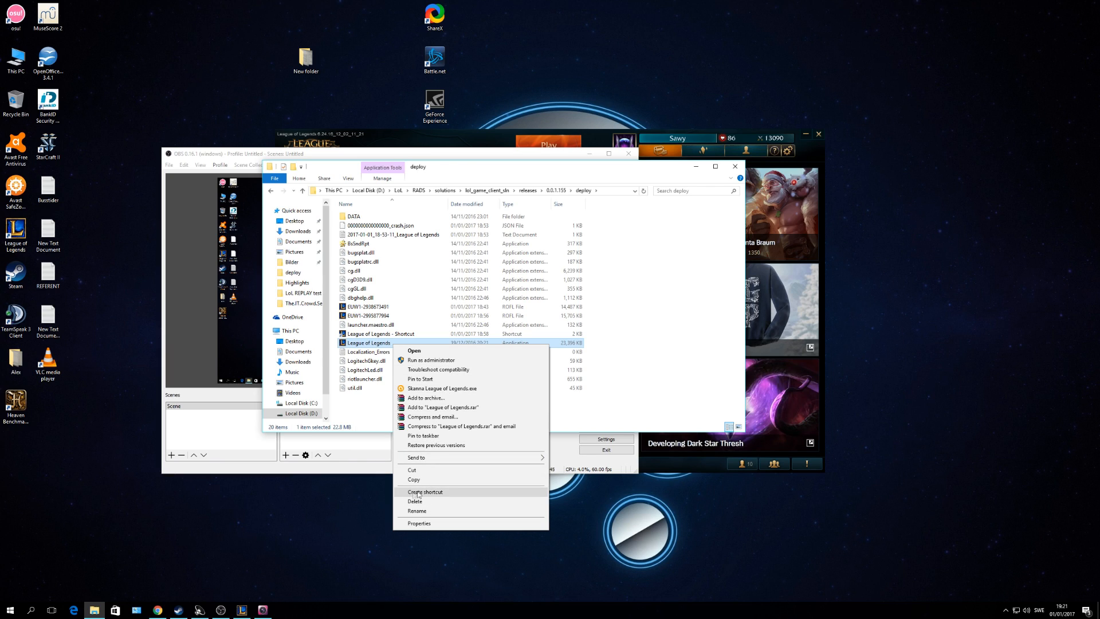
click(425, 492)
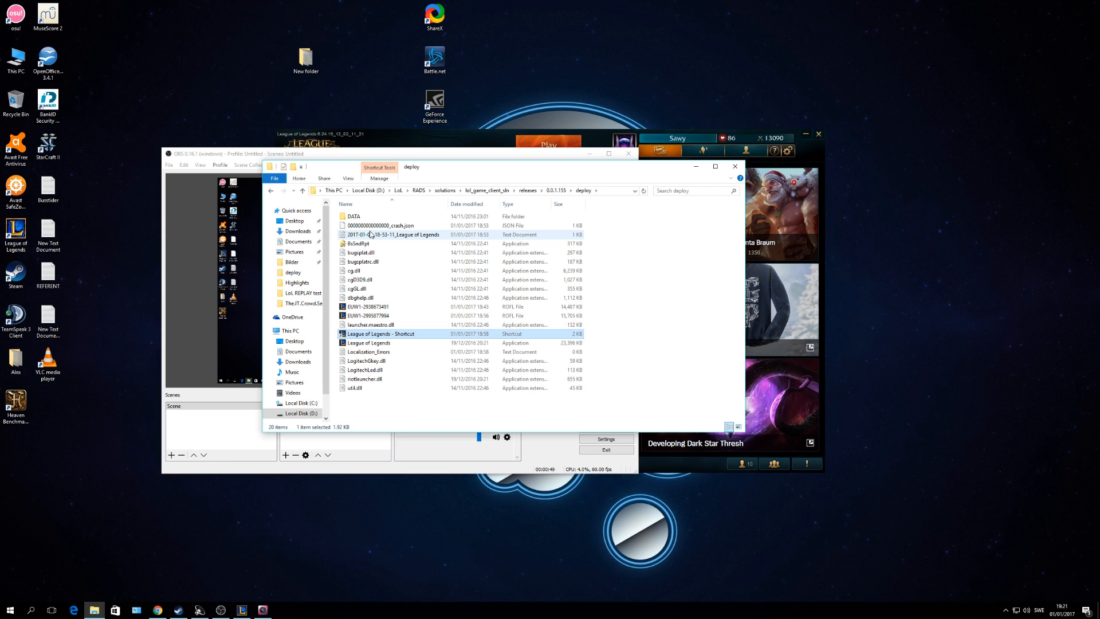
mouse_move(403, 294)
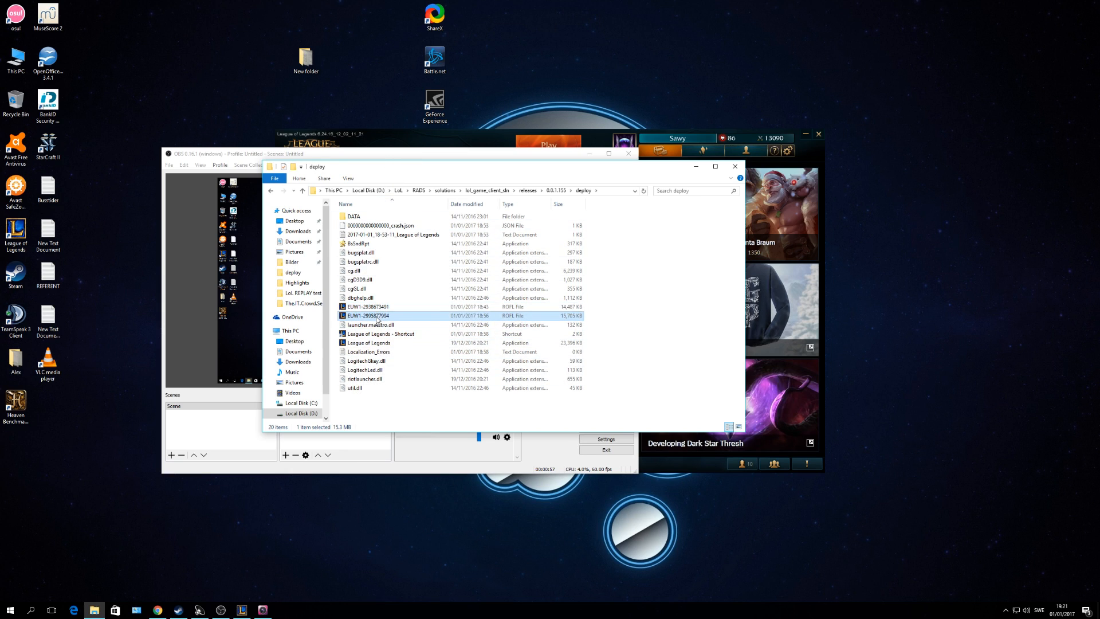
mouse_move(404, 320)
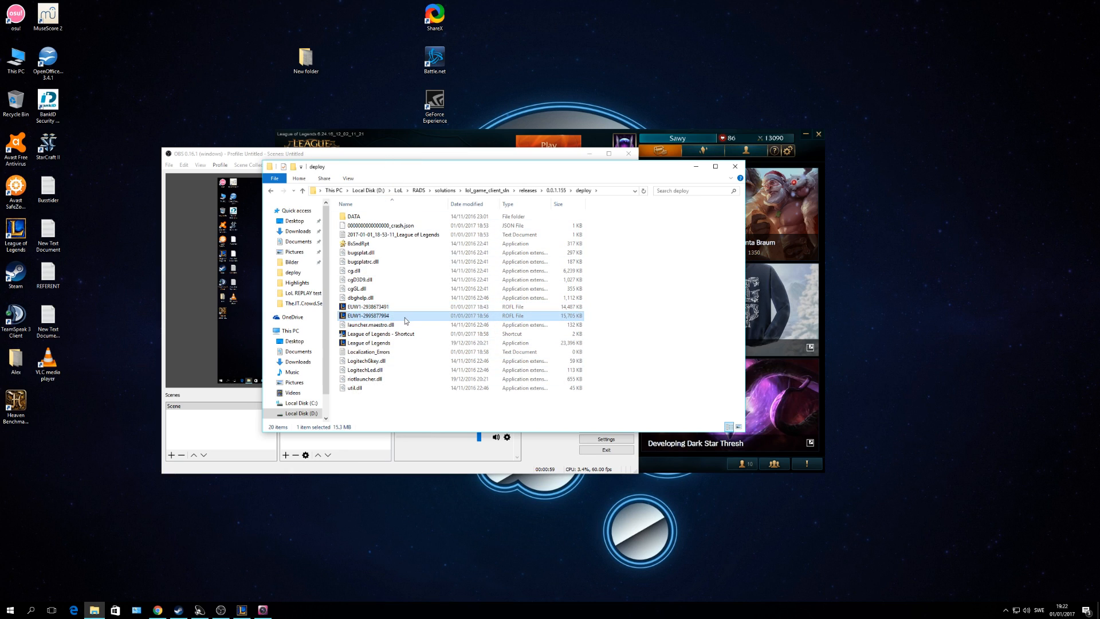
right_click(366, 315)
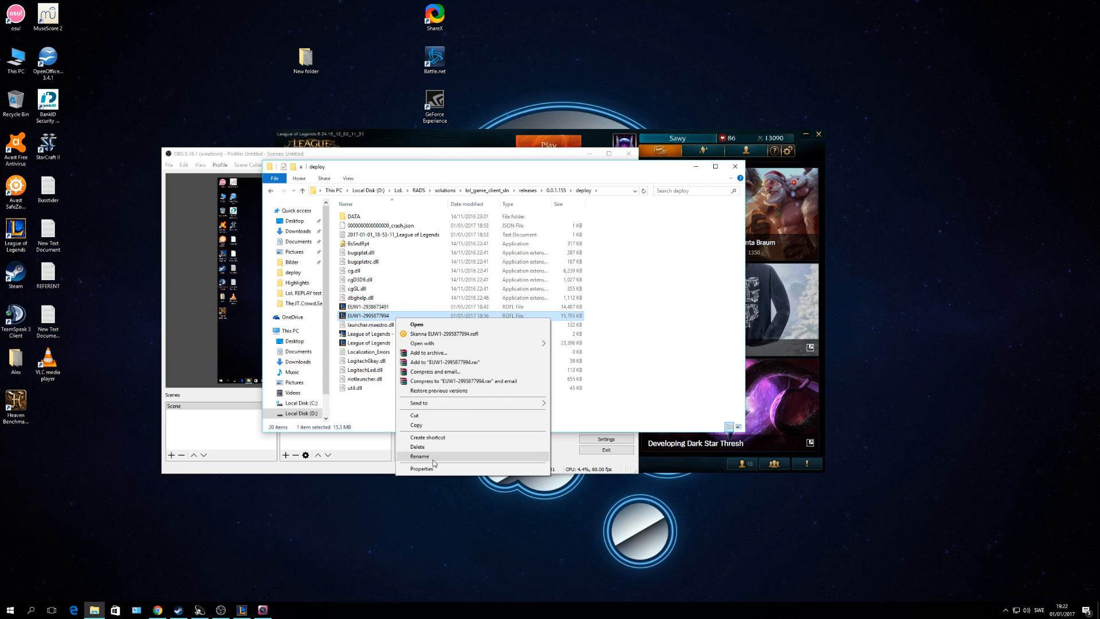
click(421, 468)
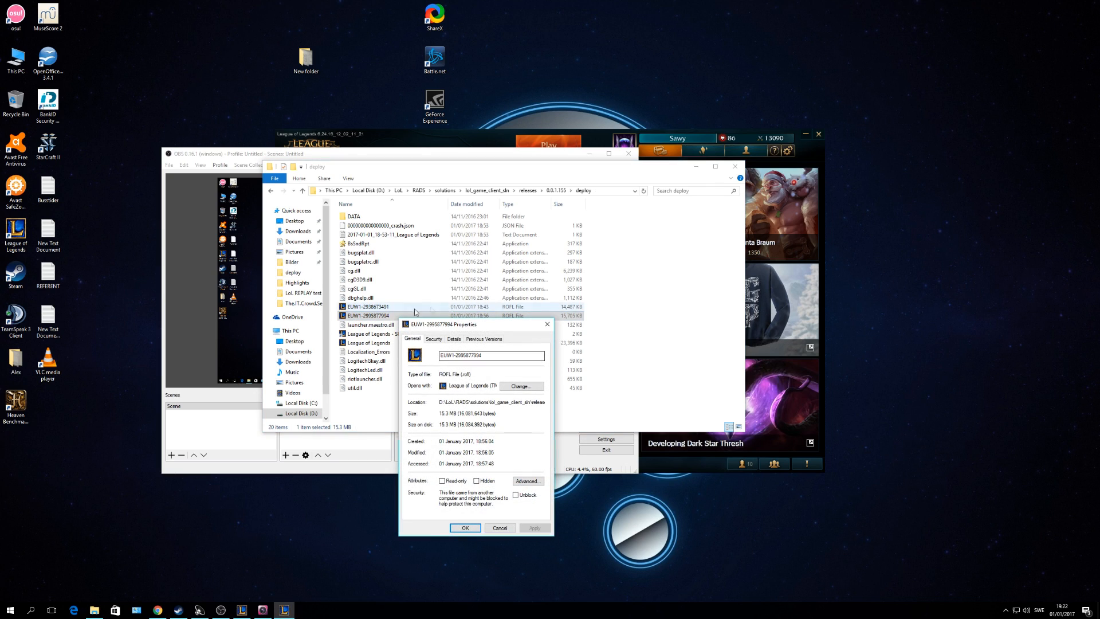
click(454, 339)
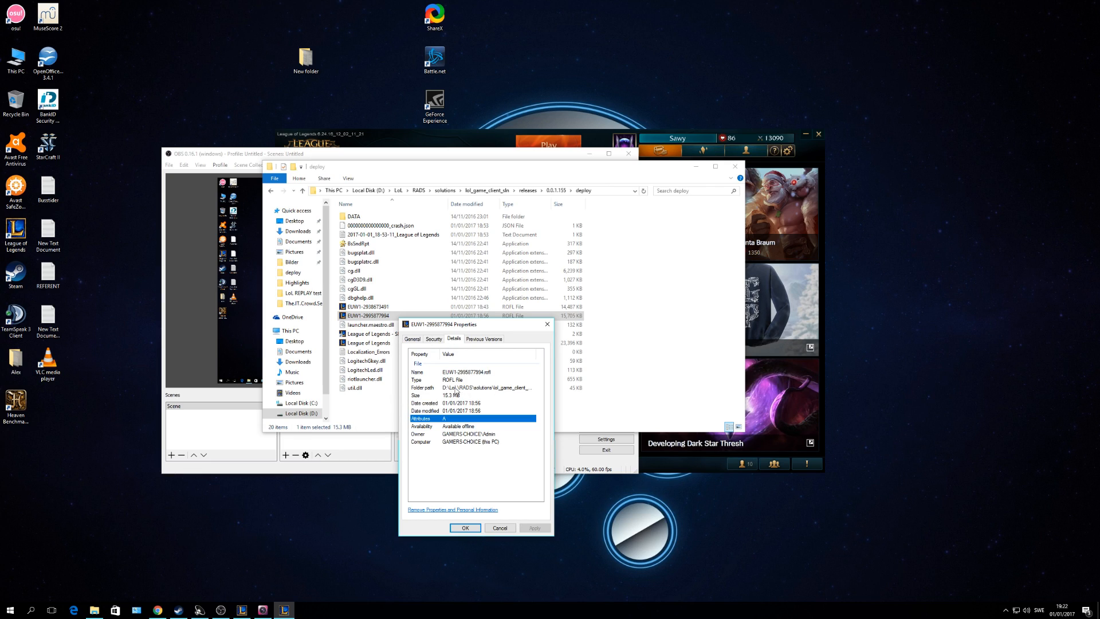
click(433, 339)
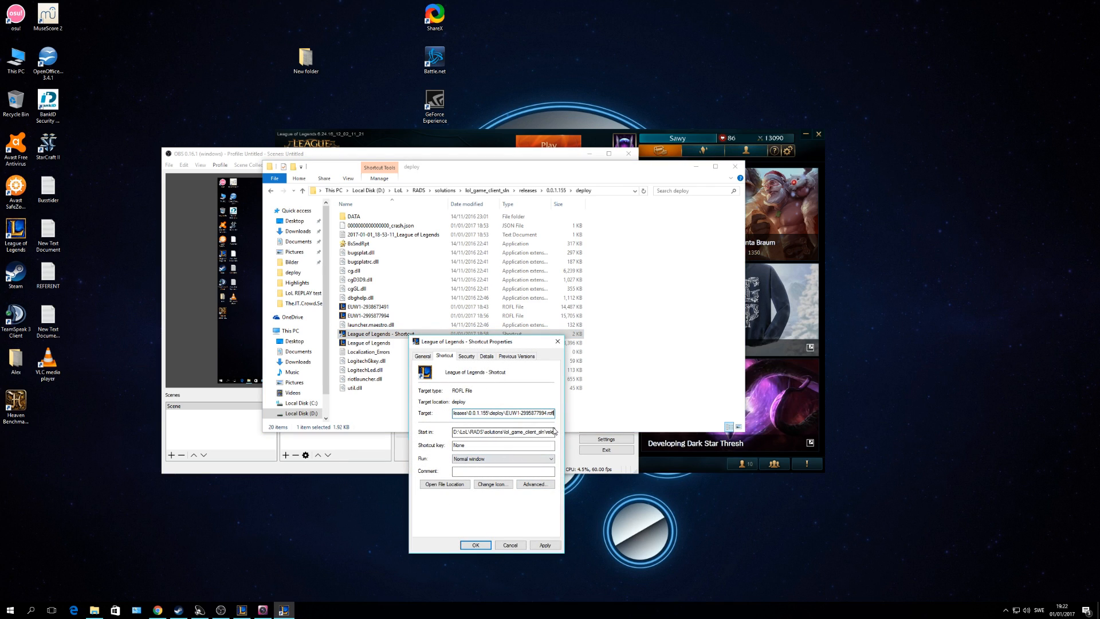
Apply and confirm the shortcut target ending with the EUW1-2995877964.rofl path.
click(544, 545)
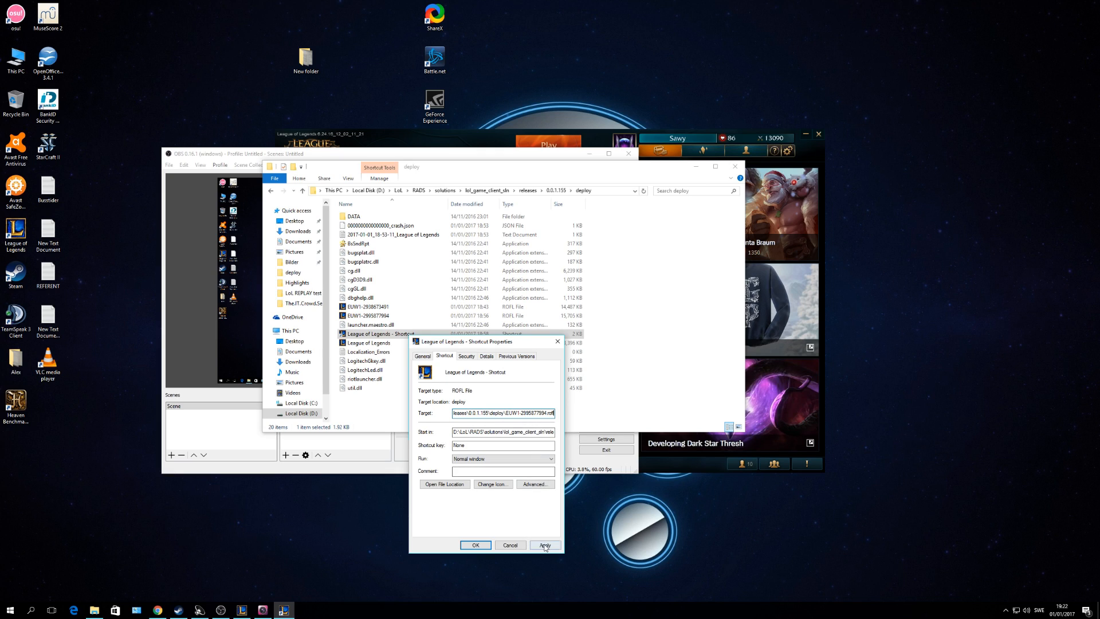
click(474, 545)
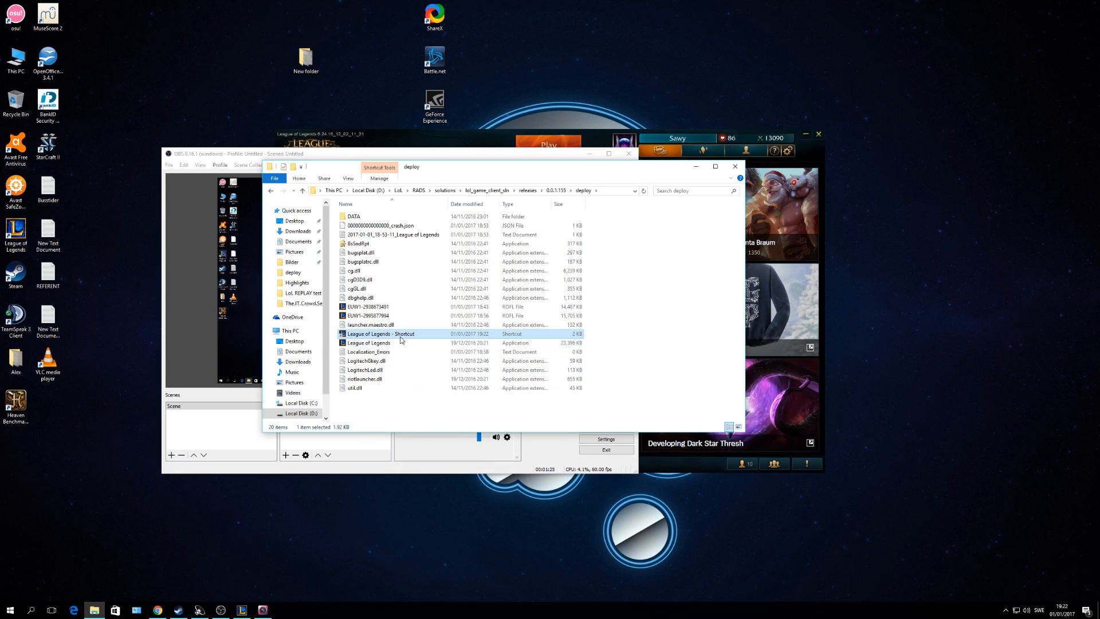
mouse_move(385, 342)
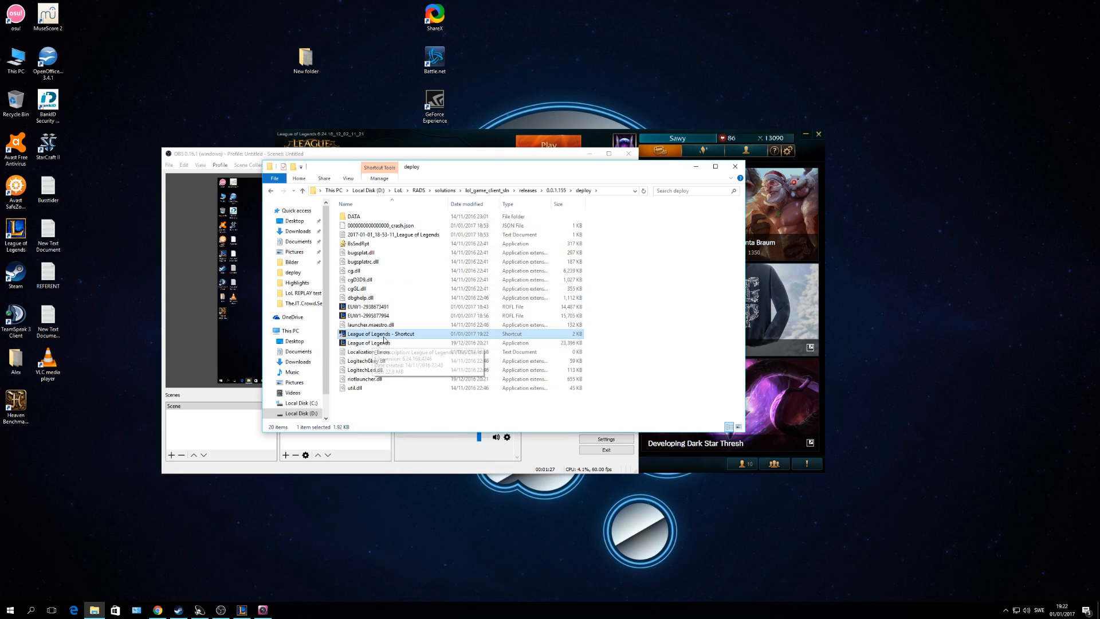